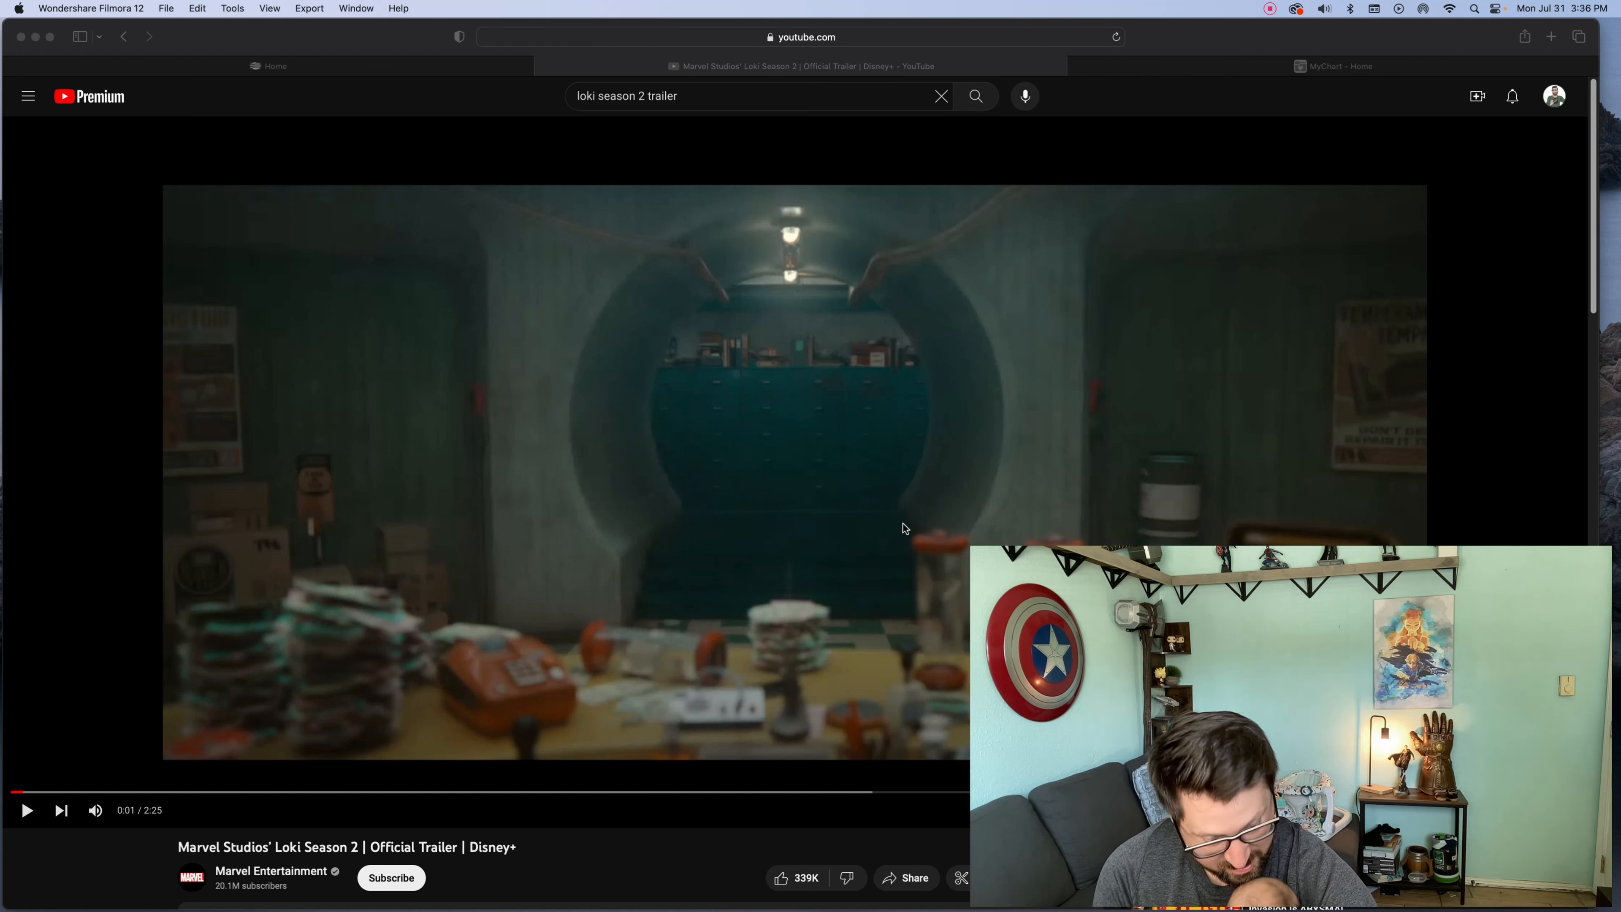
Start the Loki Season 2 Official Trailer playing in Safari and raise the volume one notch
click(807, 486)
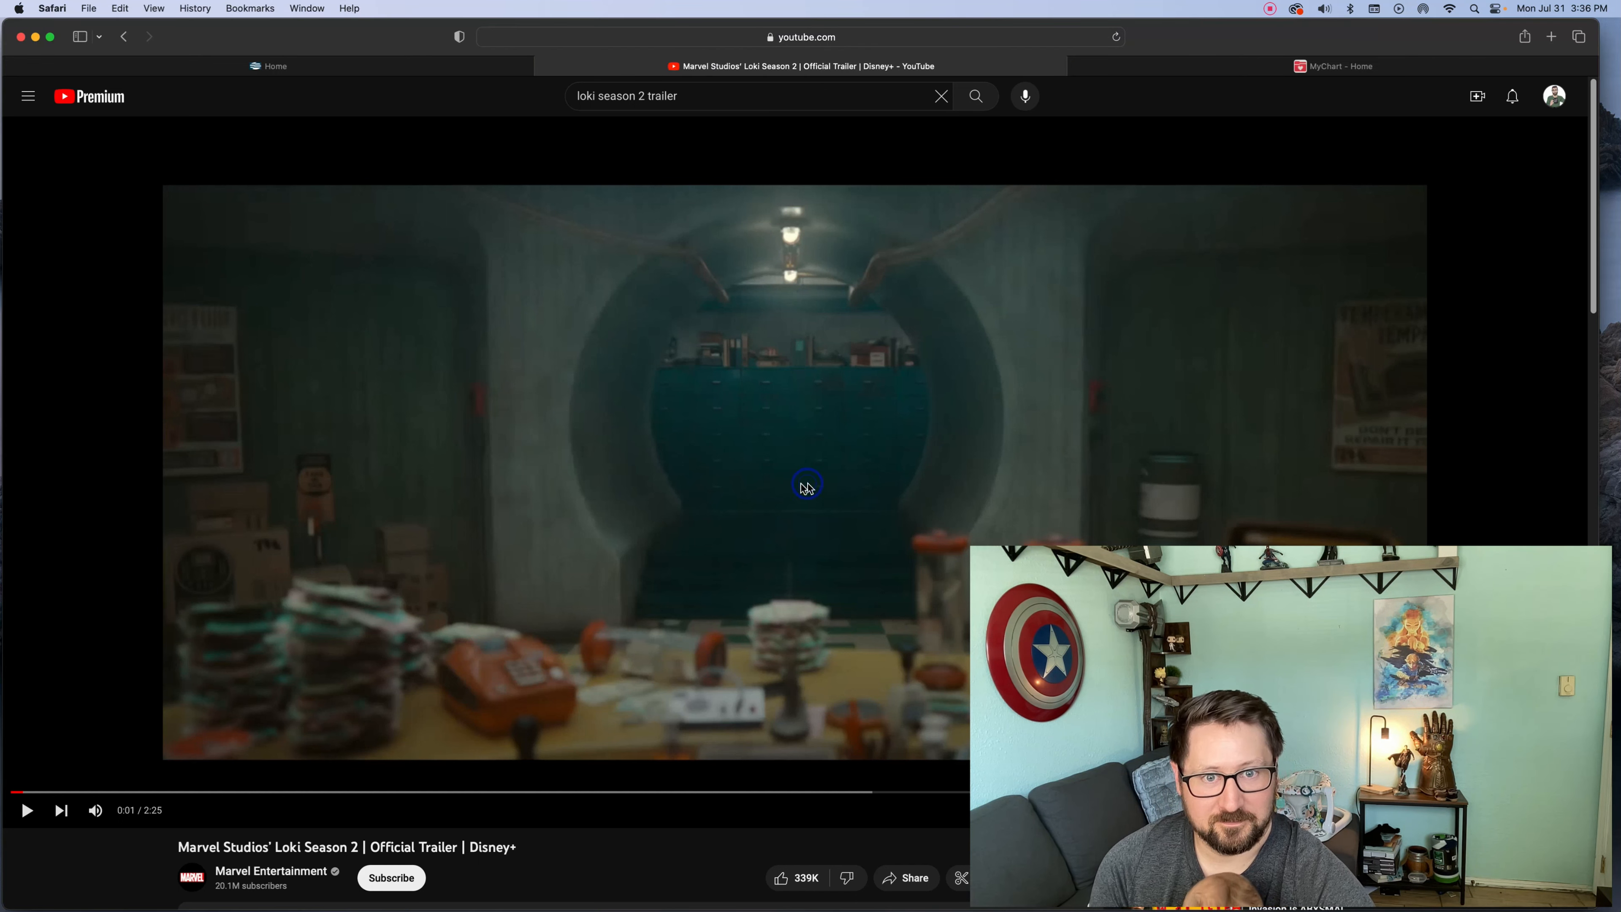
click(807, 487)
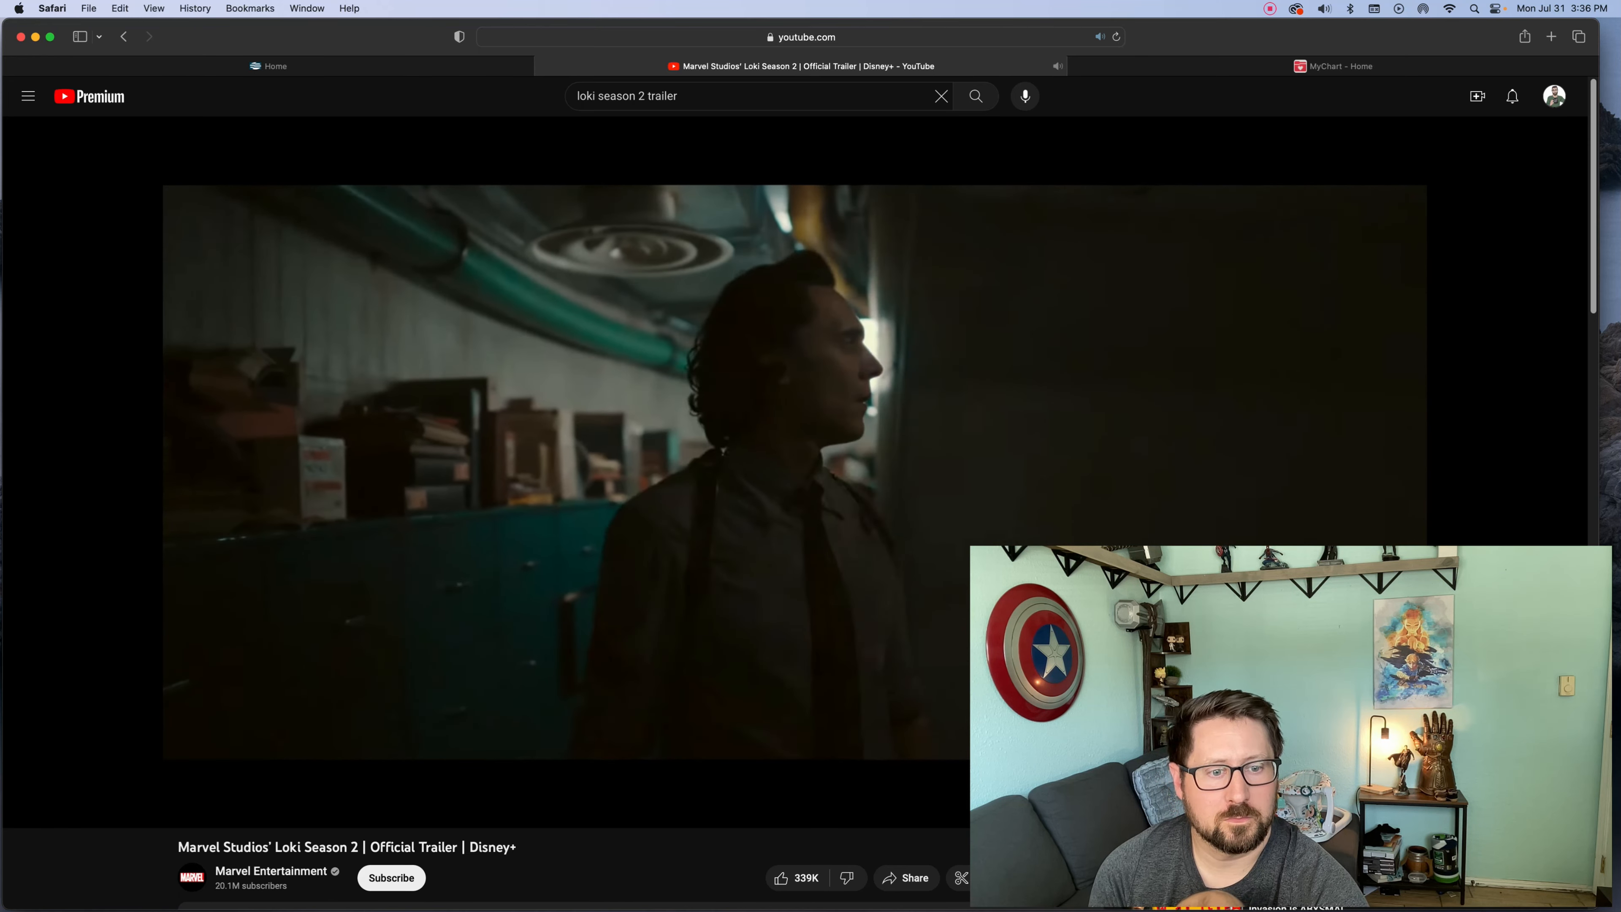
key(up)
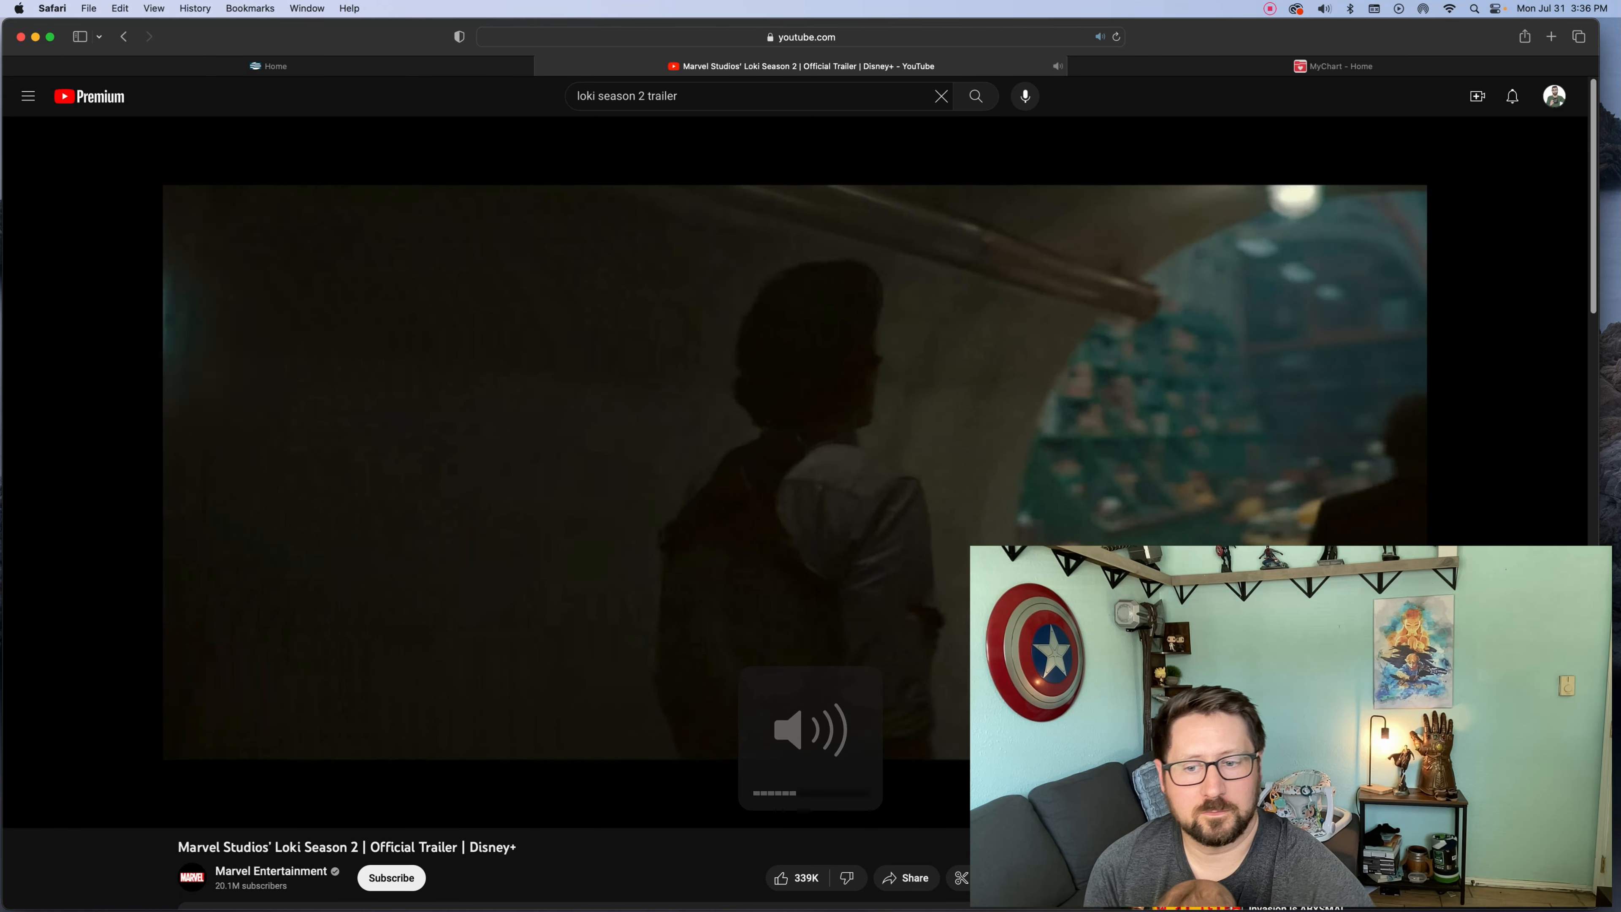